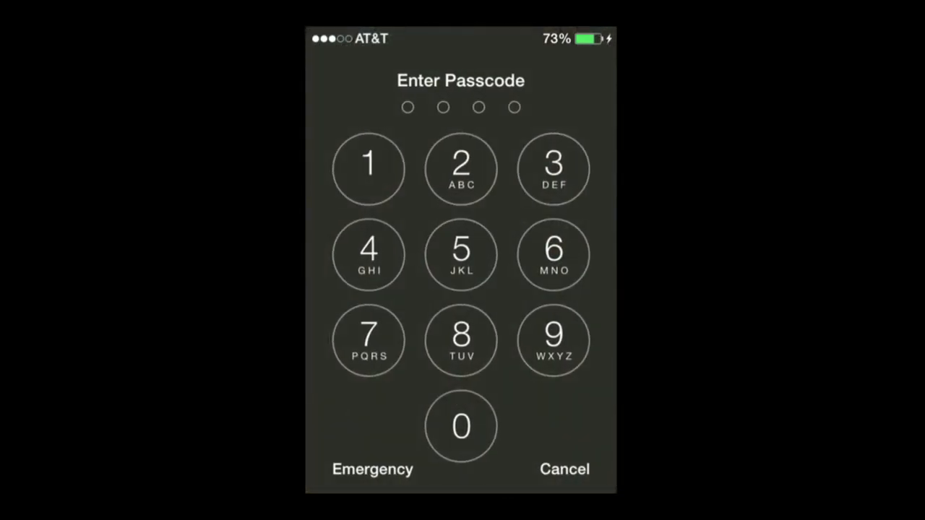
Unlock the iPhone with the passcode to reach Over's blank textured canvas
left_click(461, 169)
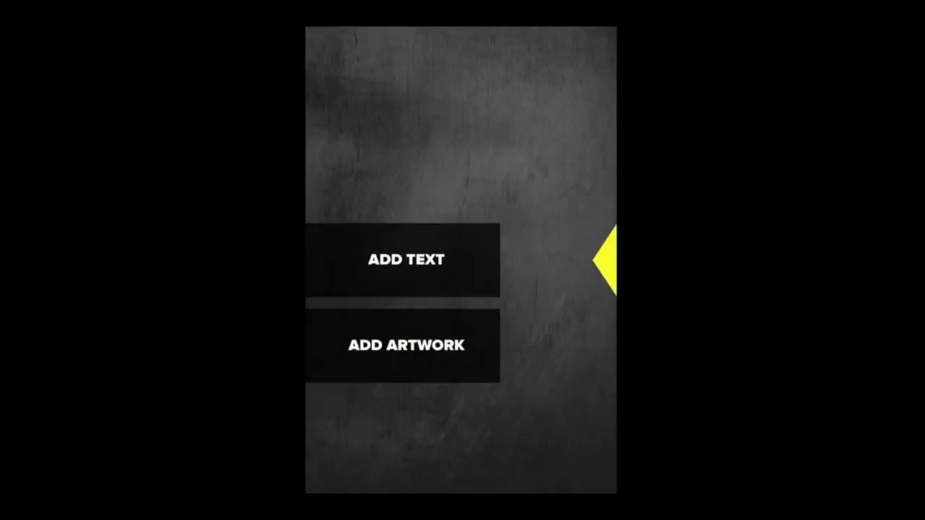
Add the text caption 'Test' to the Over canvas and finish entry
left_click(405, 260)
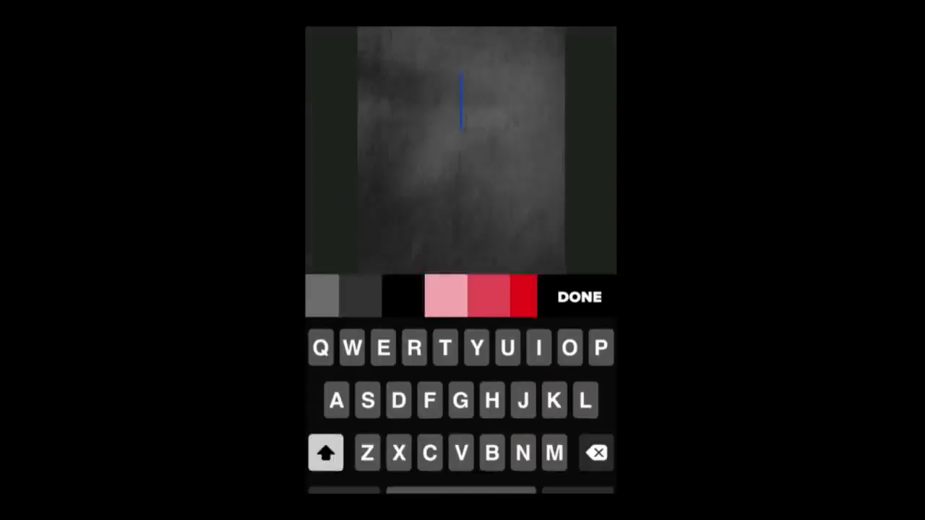
left_click(442, 347)
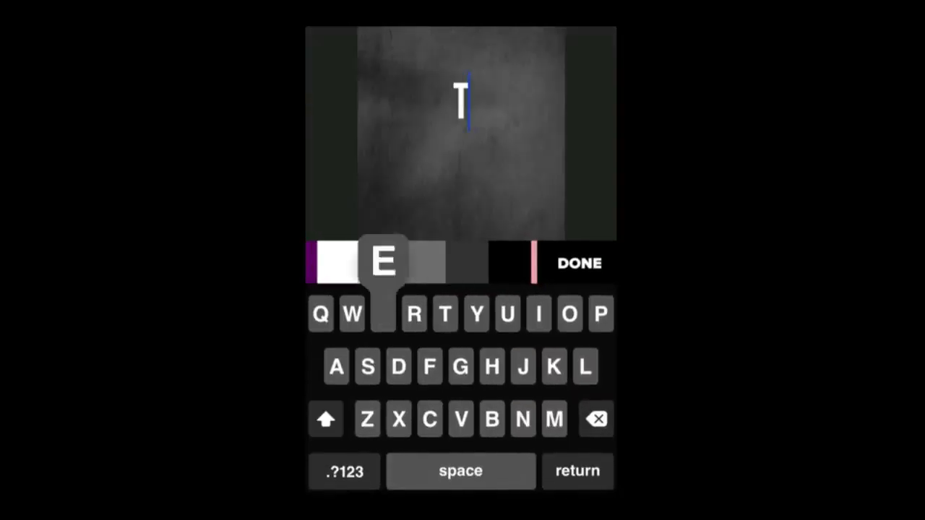
type("est")
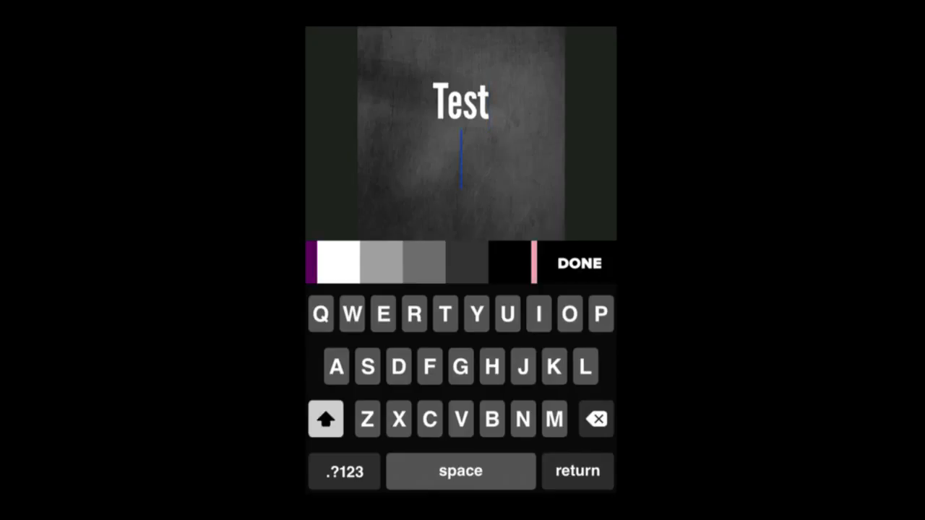
left_click(578, 263)
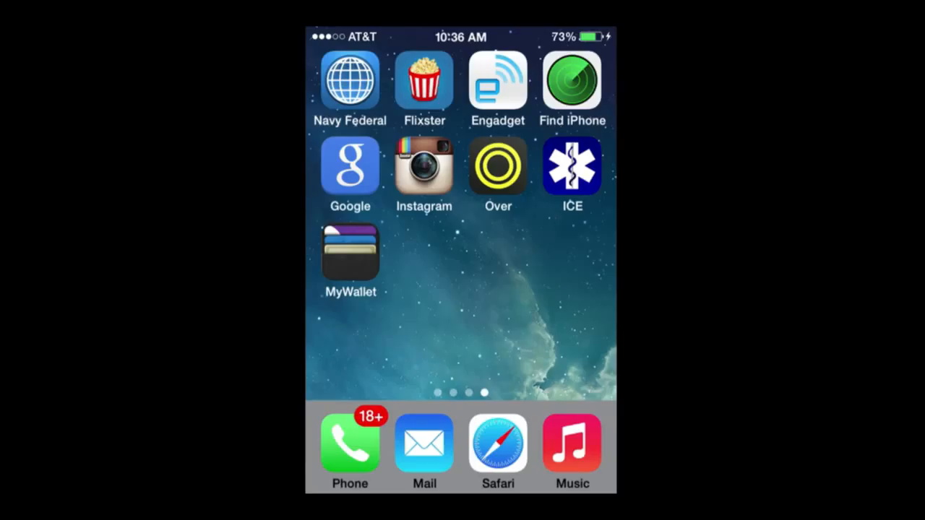
Launch ICE from the home screen to show the owner's medical profile
left_click(572, 165)
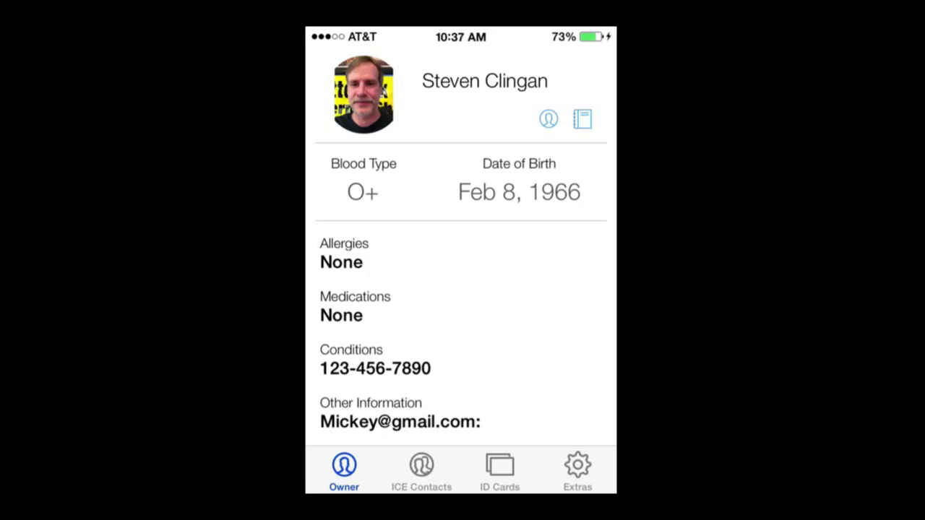
Review the two family emergency contacts, then go to the Extras tools screen
left_click(422, 470)
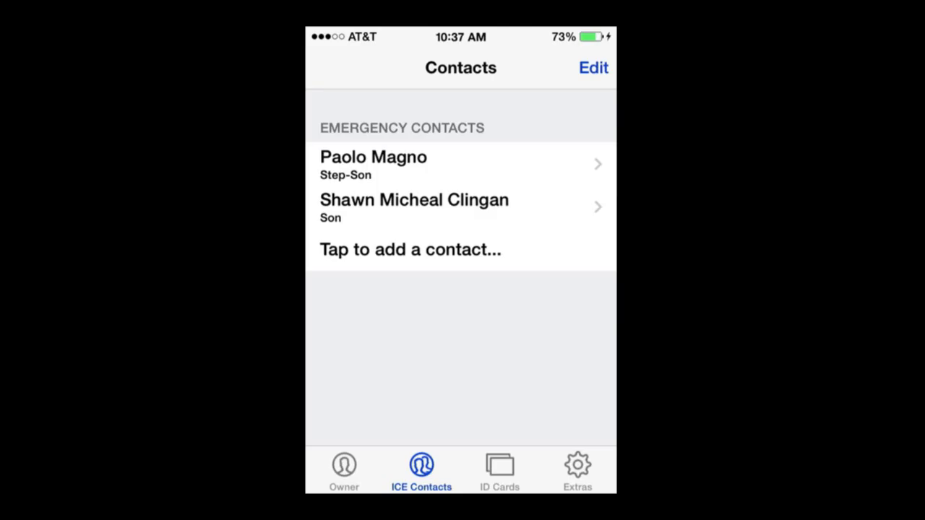
left_click(344, 469)
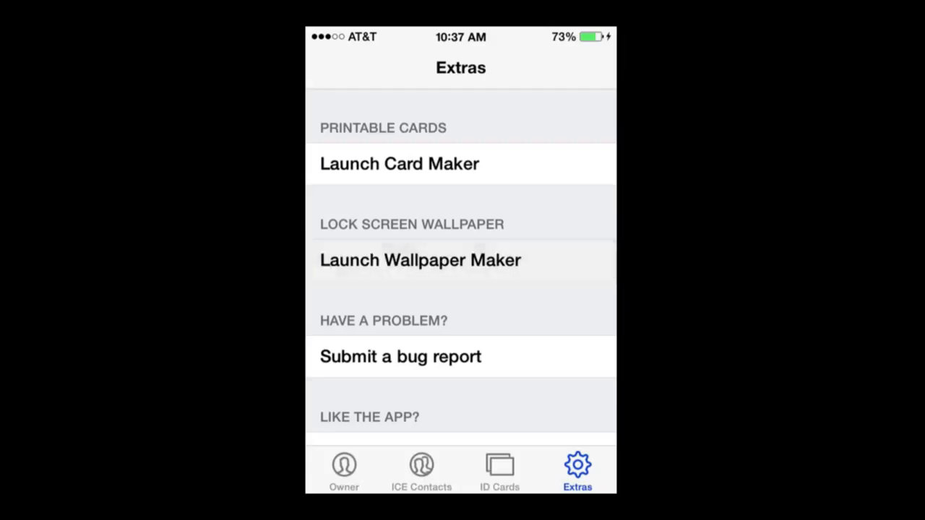
Create a rocky wallpaper with Conditions and Other Information, saving it to the Camera Roll
left_click(419, 260)
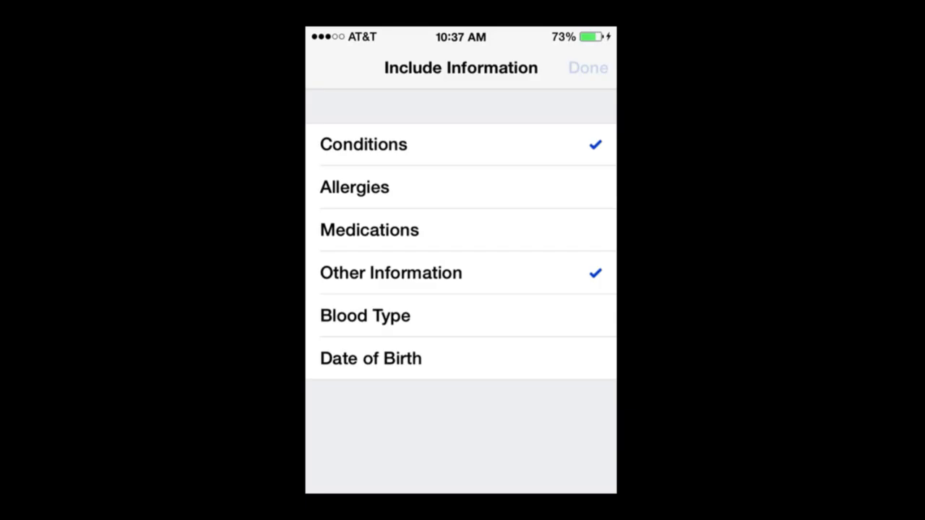
left_click(588, 68)
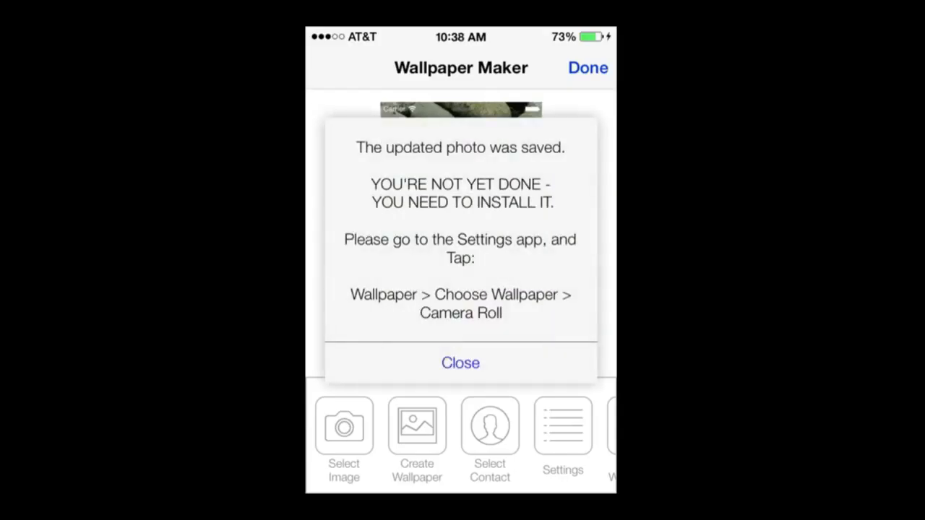
left_click(459, 363)
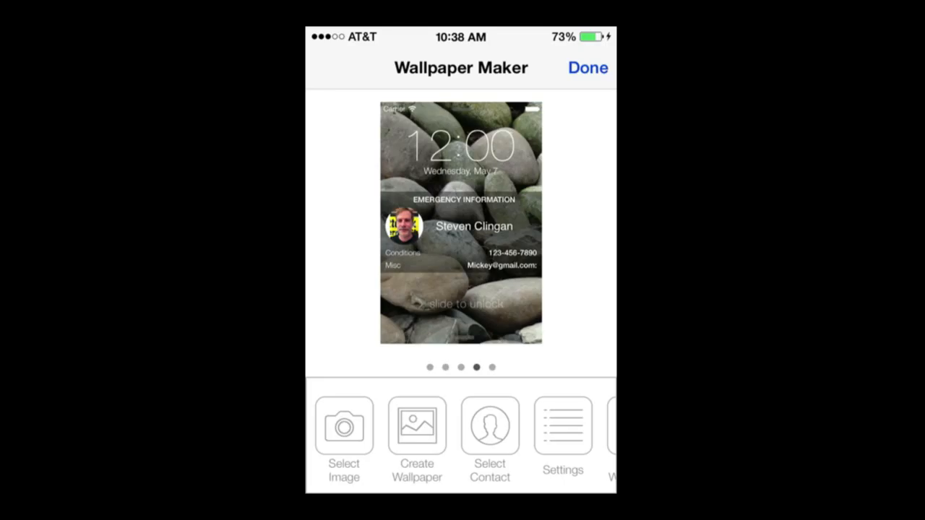
left_click(588, 68)
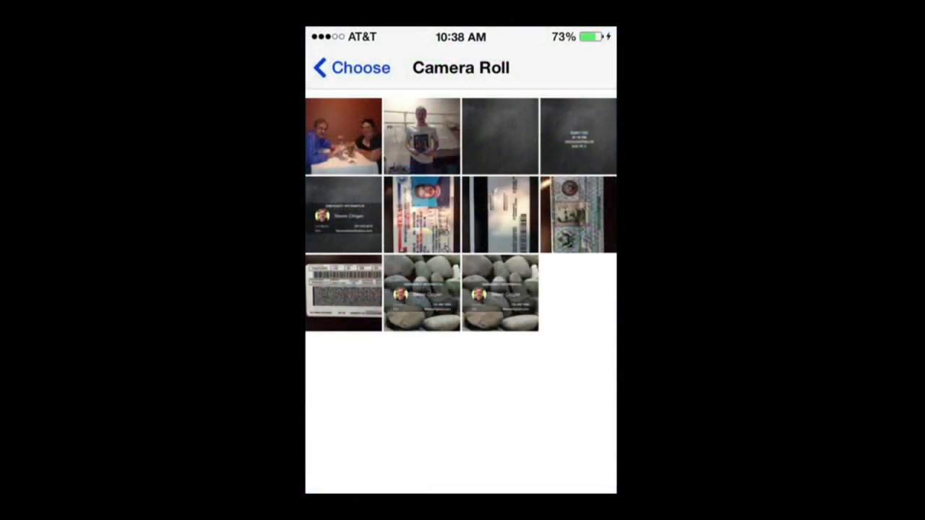
Navigate Settings to Wallpapers & Brightness previewing the emergency-info lock screen image
left_click(351, 68)
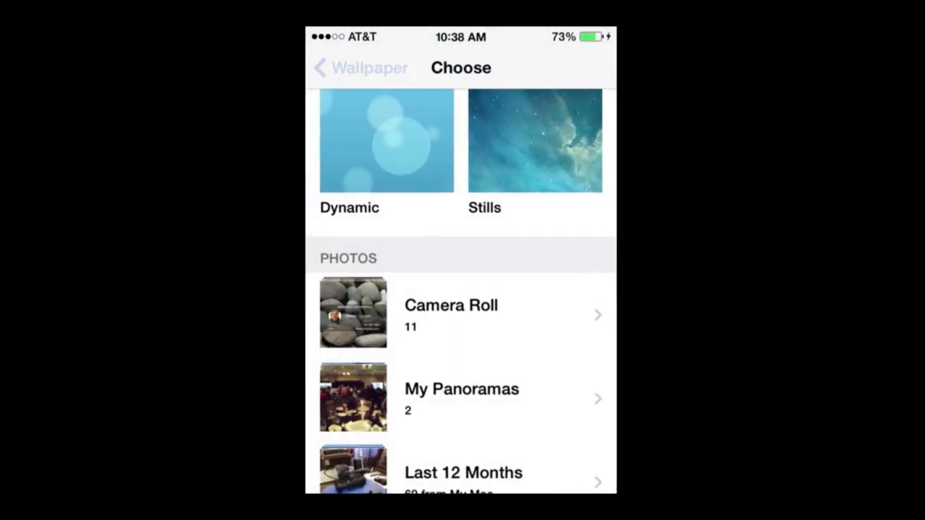
left_click(358, 68)
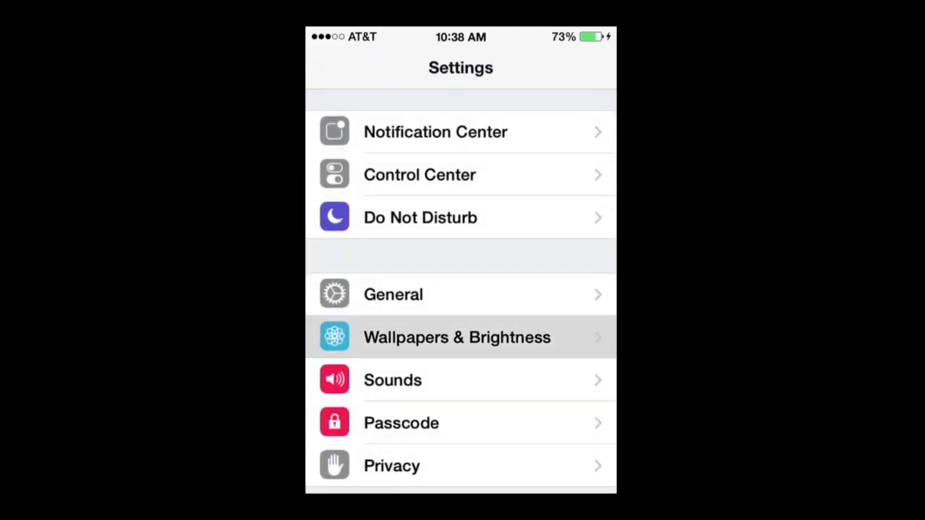
left_click(456, 336)
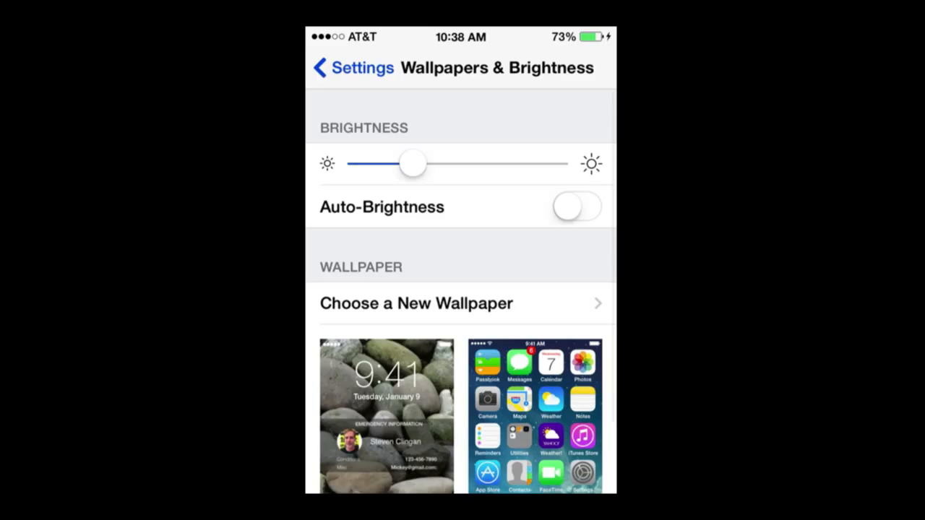